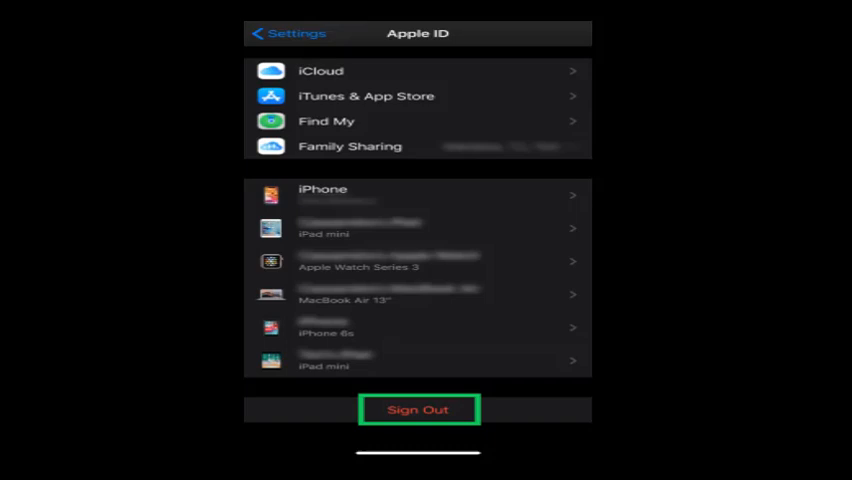
# Sign this iPhone out of its Apple ID from the Apple ID page.
pyautogui.click(286, 33)
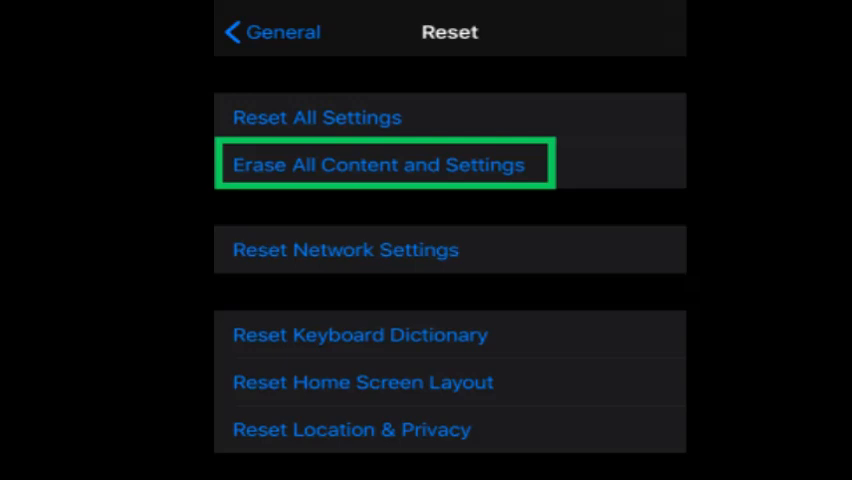
# Choose Erase All Content and Settings, raising the iCloud backup update prompt.
pyautogui.click(384, 163)
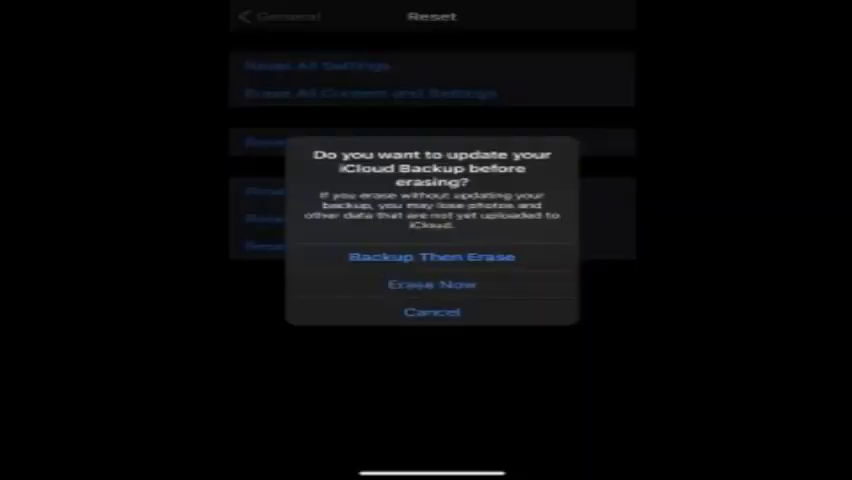